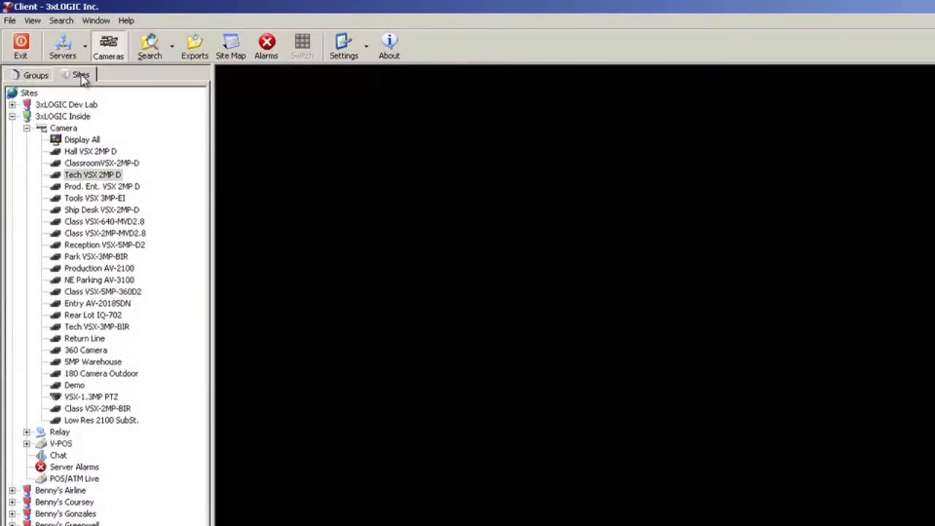
pyautogui.moveTo(266, 119)
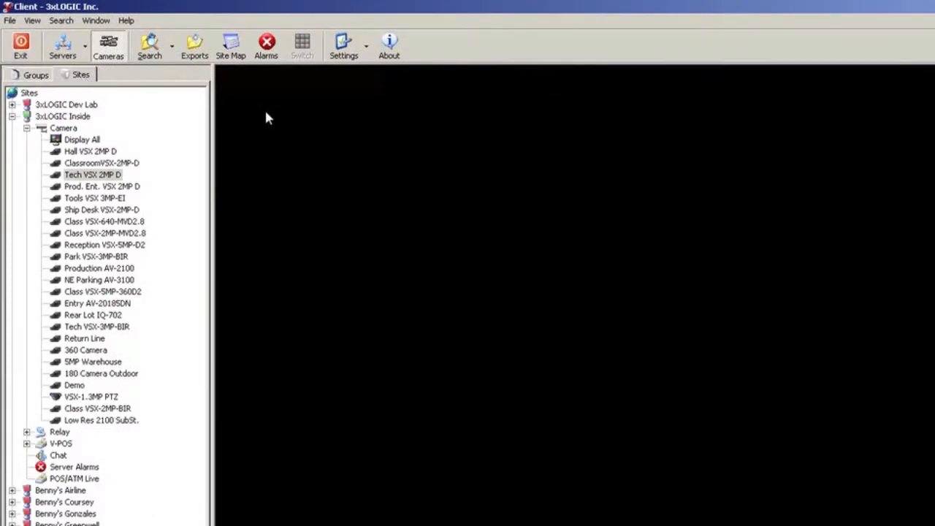
pyautogui.moveTo(271, 110)
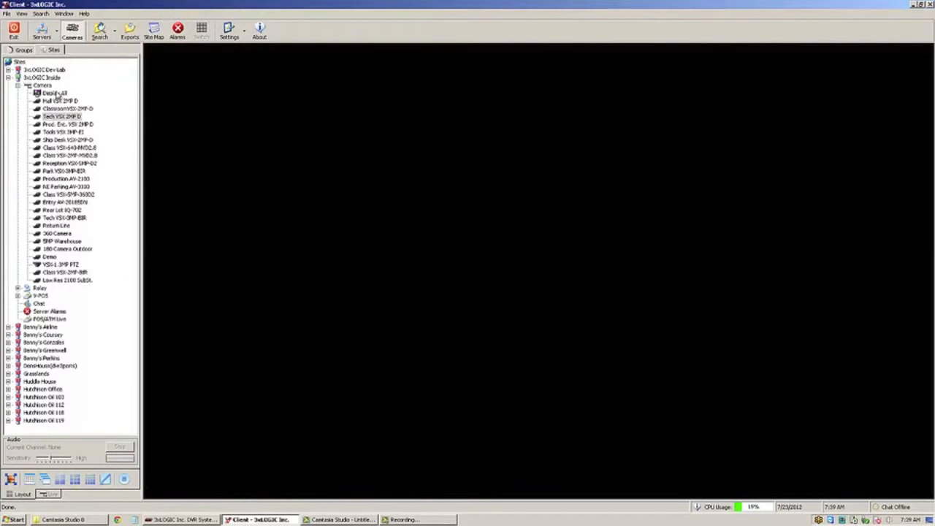
# Show the Tech VSX 2MP D and Prod. Ent. VSX 2MP D entrance cameras in live viewers.
pyautogui.doubleClick(54, 93)
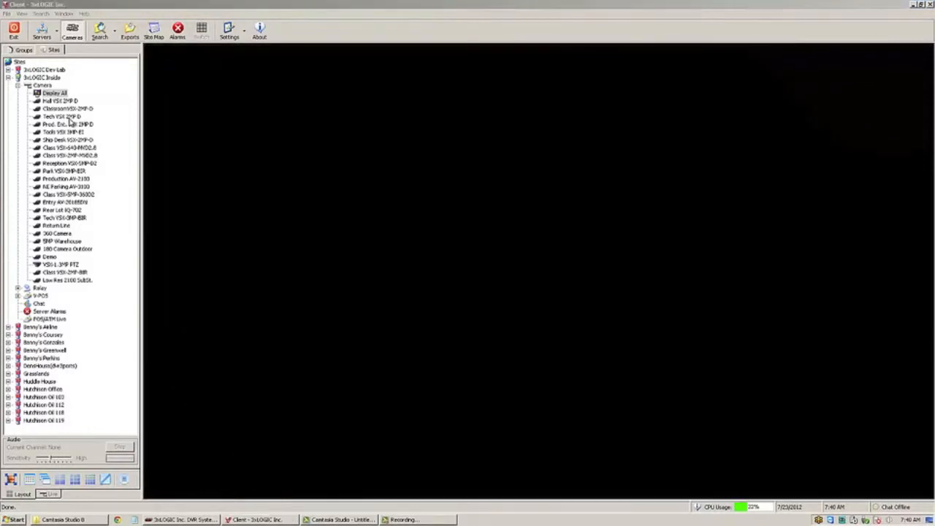
pyautogui.doubleClick(62, 117)
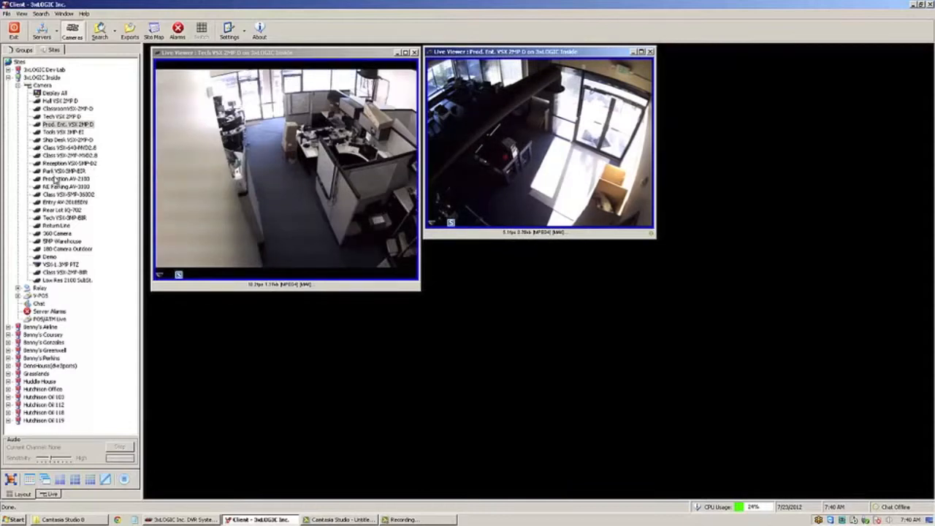
pyautogui.doubleClick(64, 202)
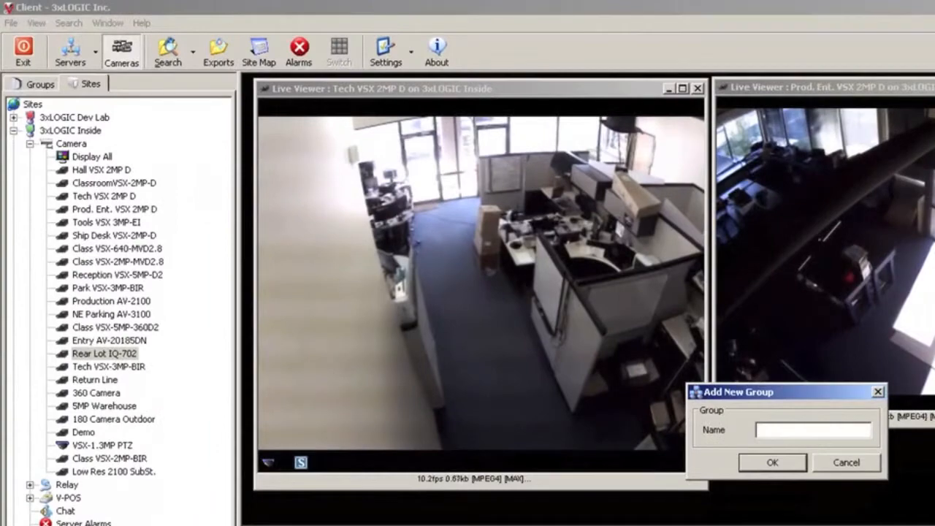
# Save the open views as the 'Entrances' group, then close all live viewers.
pyautogui.write('Entran')
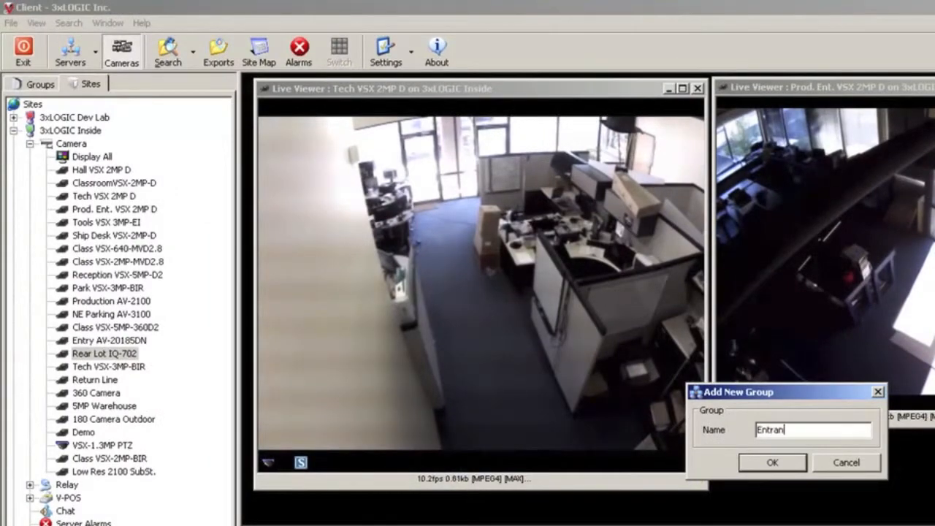
pyautogui.write('ces')
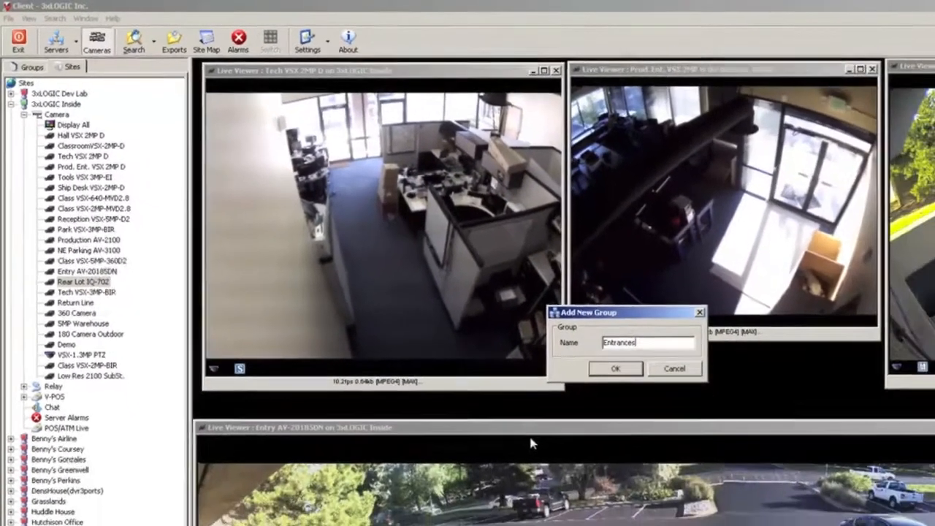
pyautogui.click(615, 368)
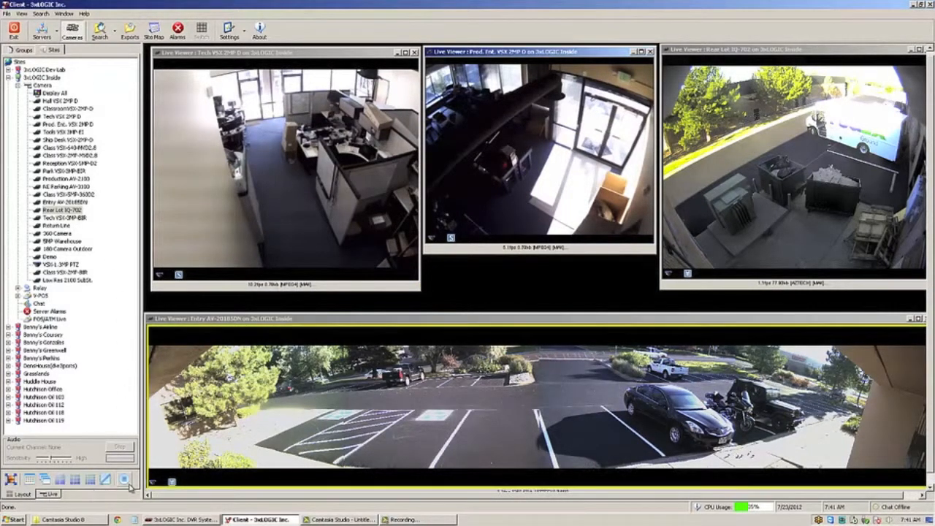
pyautogui.click(23, 50)
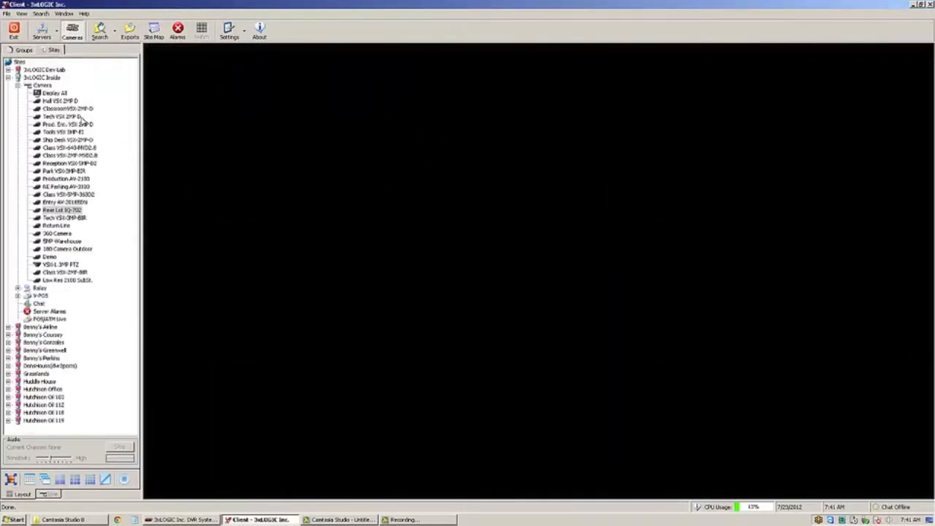
# Show the Classroom VSX-2MP-D camera in a shrunk viewer placed at the top left.
pyautogui.doubleClick(67, 108)
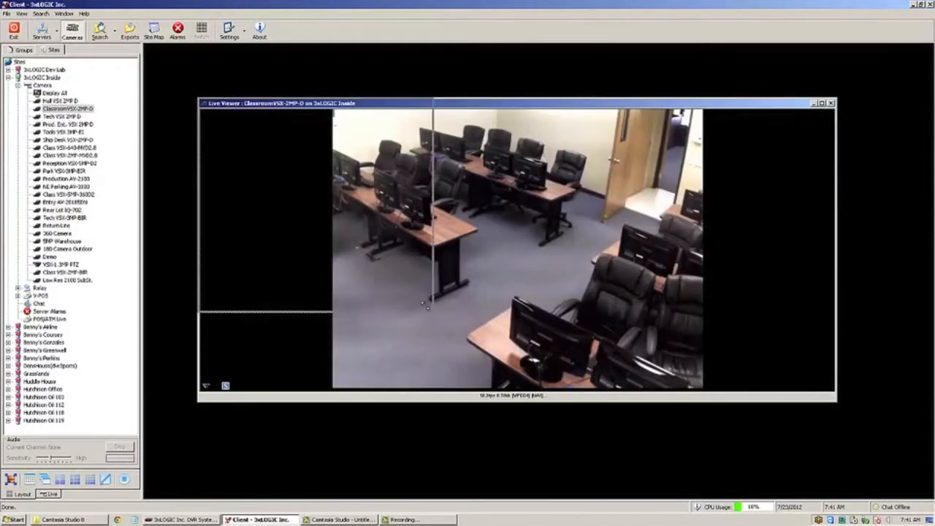
pyautogui.moveTo(833, 397); pyautogui.dragTo(409, 295)
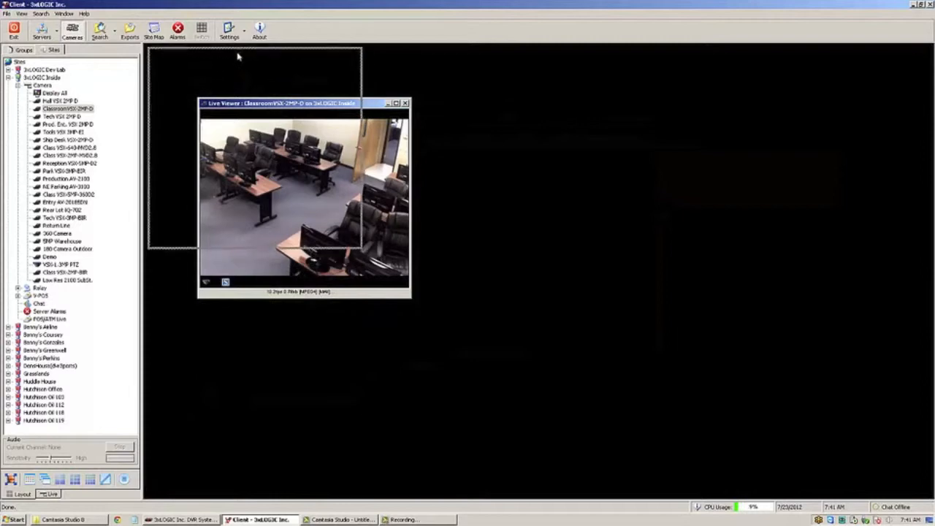
pyautogui.moveTo(304, 103); pyautogui.dragTo(254, 51)
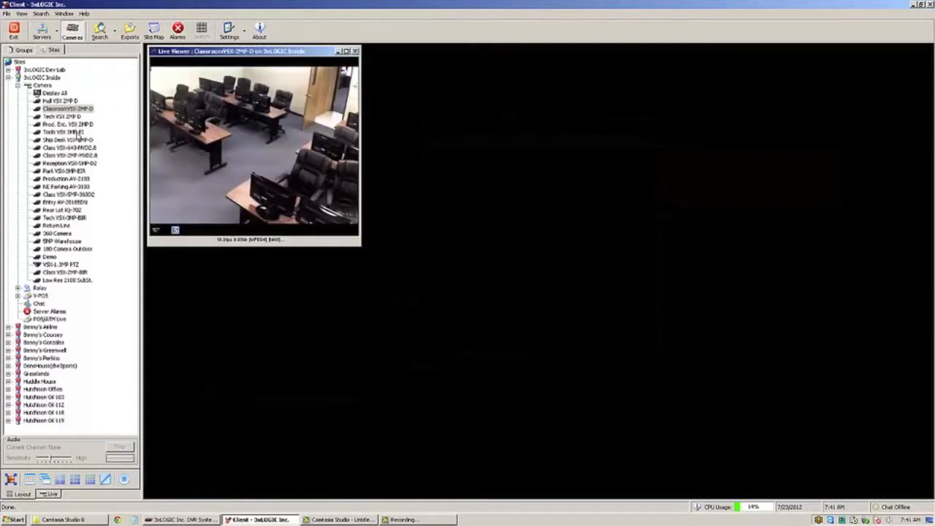
# Add the Class VSX-640-MVD2.8 viewer below it and a third classroom camera viewer.
pyautogui.click(71, 147)
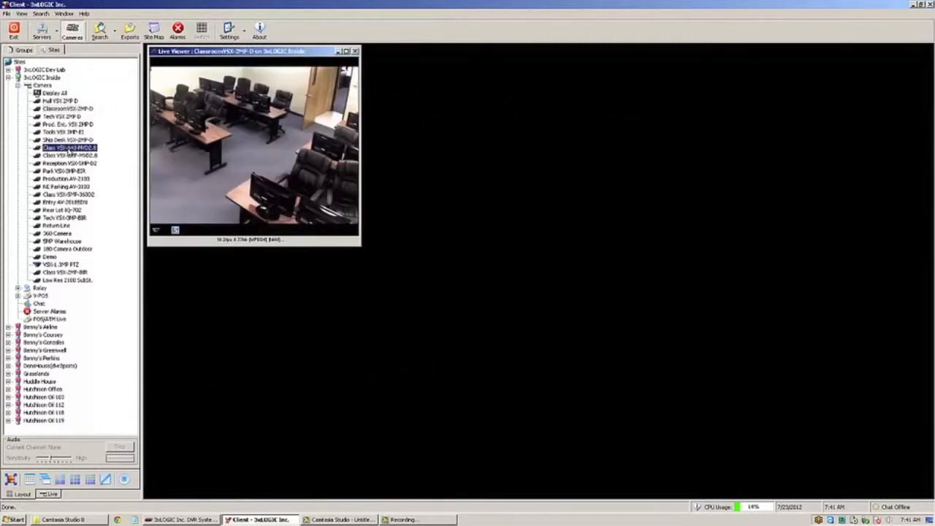
pyautogui.doubleClick(68, 148)
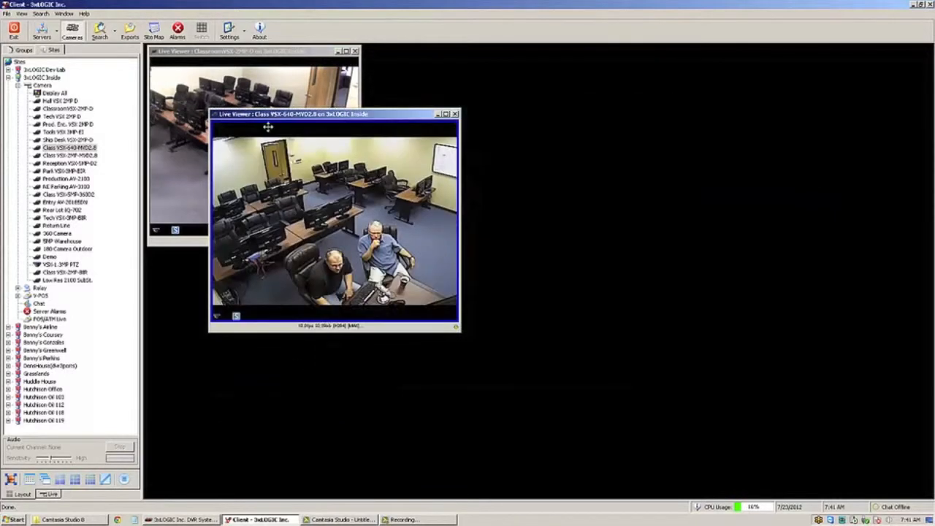
pyautogui.moveTo(333, 114); pyautogui.dragTo(276, 265)
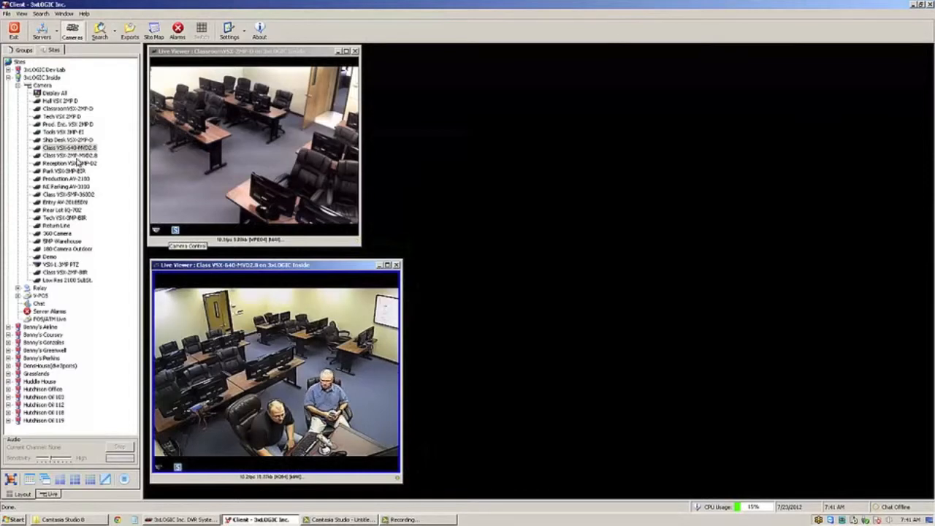
pyautogui.doubleClick(67, 154)
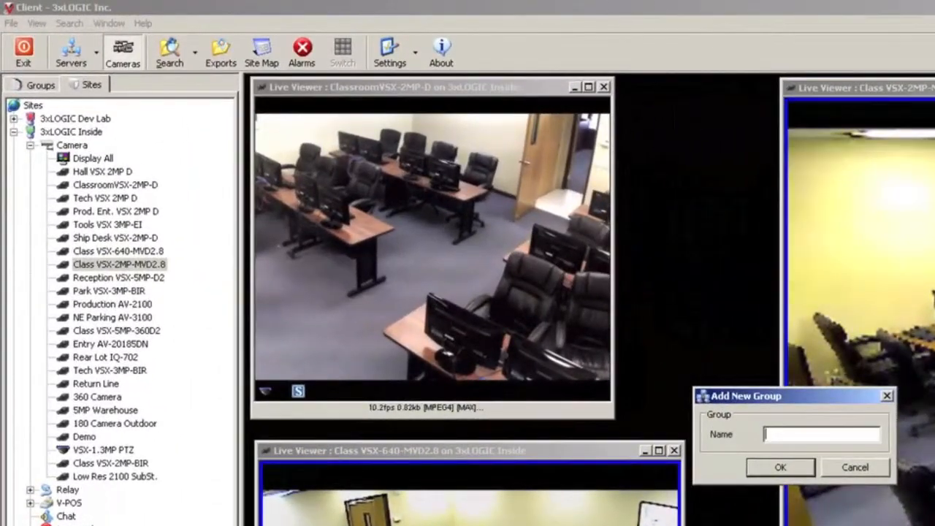
# Save the layout as the 'Classroom' group and redisplay the Entrances group from the Groups list.
pyautogui.write('Class')
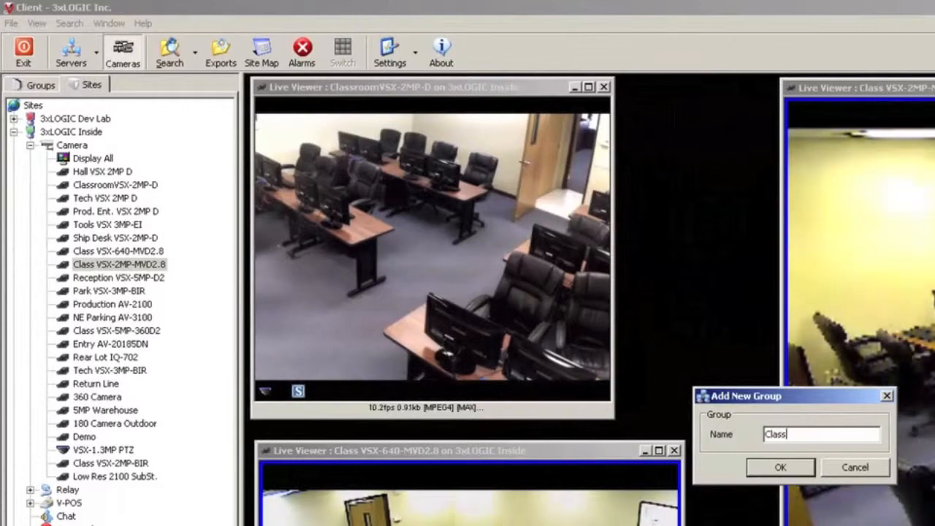
pyautogui.click(780, 468)
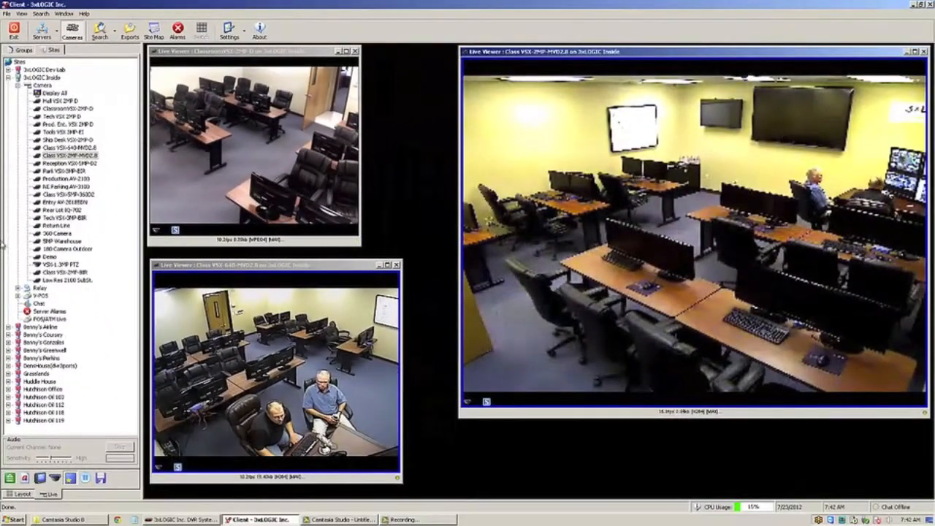
pyautogui.click(23, 49)
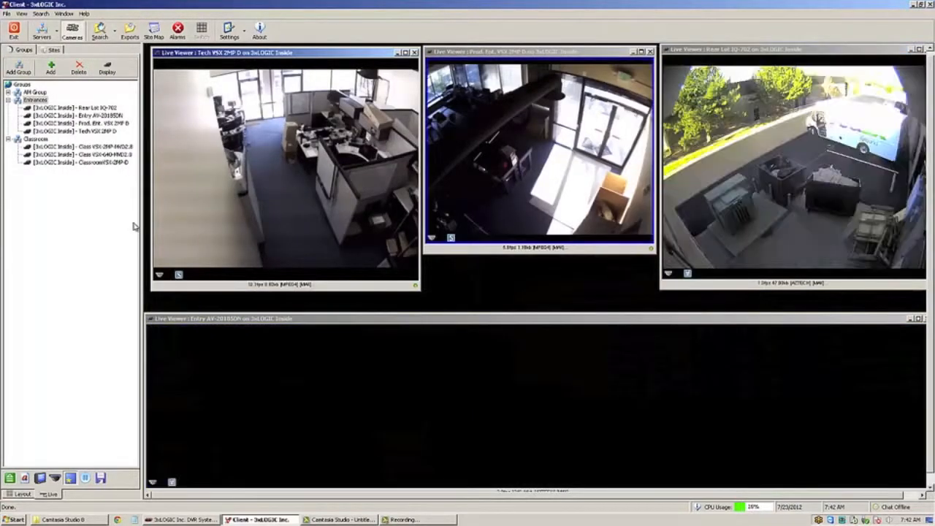
pyautogui.click(106, 67)
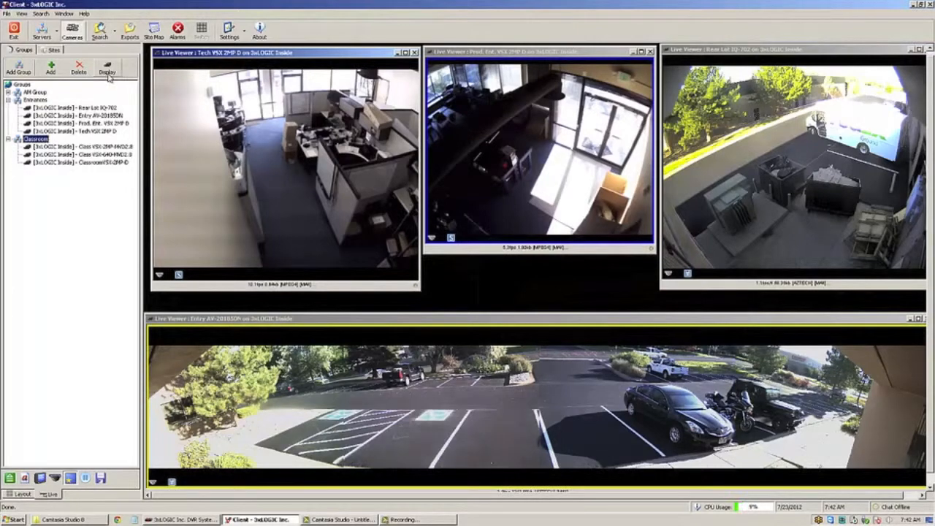